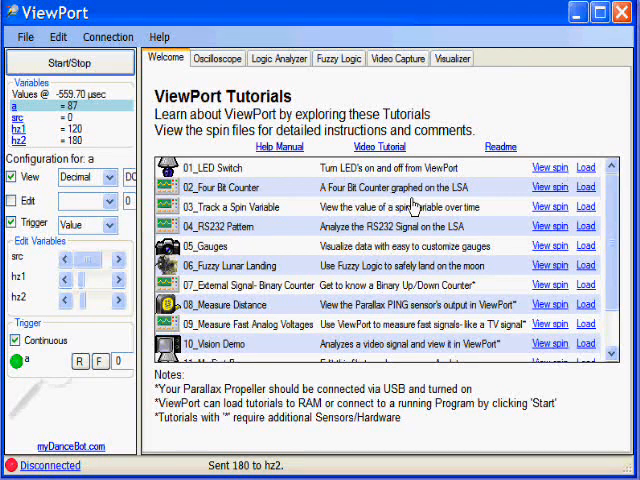
mouse_move(416, 204)
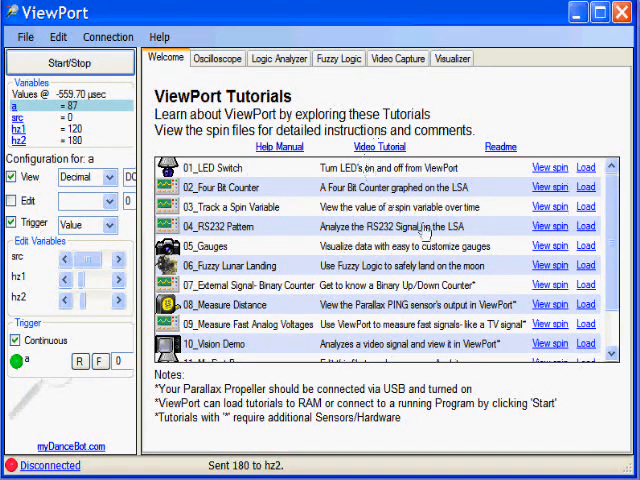
Scroll the ViewPort Tutorials list down to 13_Spectrum of 2 Signals.
scroll(down, 3)
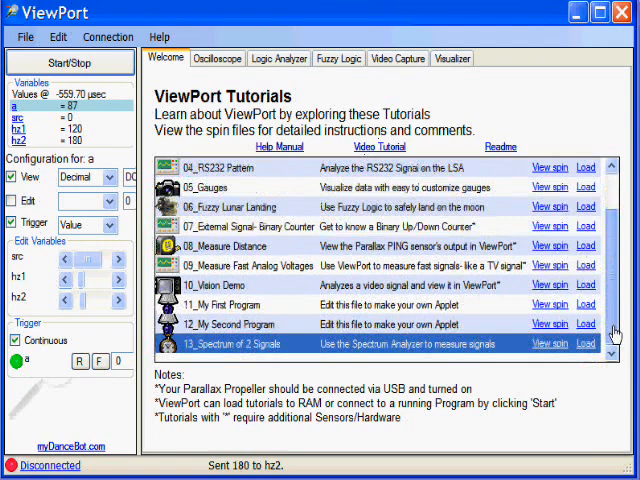
mouse_move(456, 316)
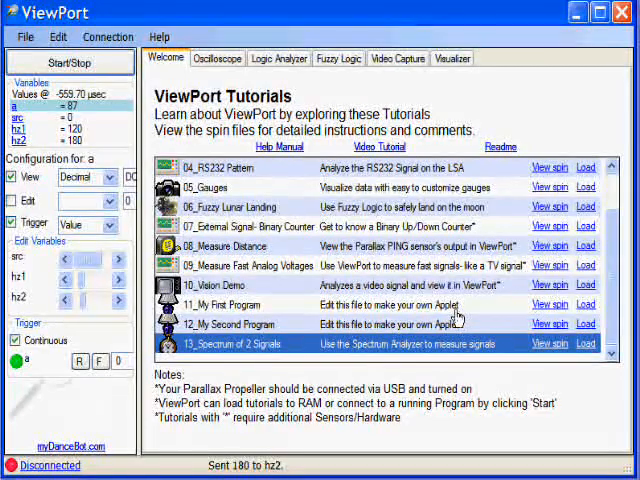
mouse_move(236, 348)
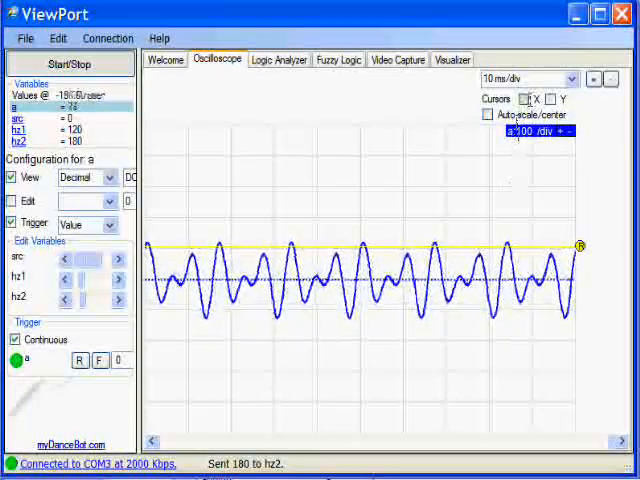
Load the spectrum tutorial so the Propeller's live waveform appears on the oscilloscope.
click(532, 98)
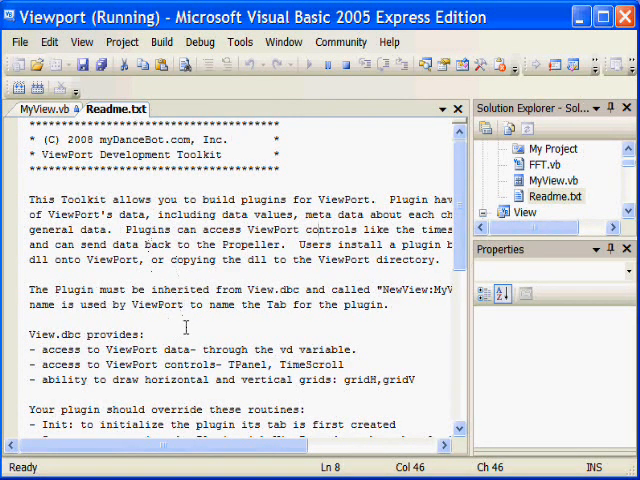
Open Readme.txt of the plugin development toolkit from Solution Explorer.
click(44, 108)
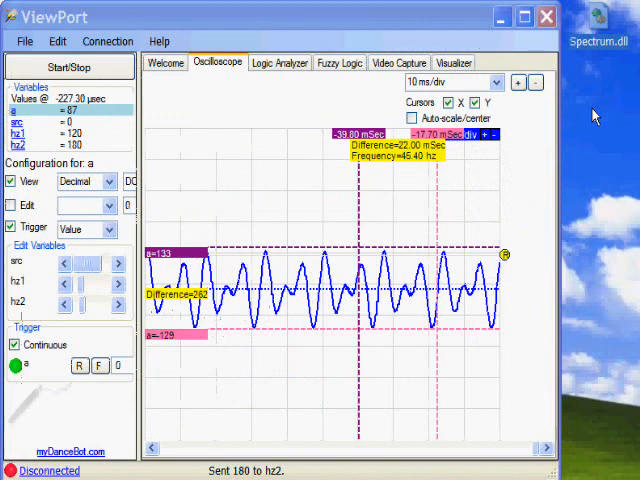
mouse_move(598, 16)
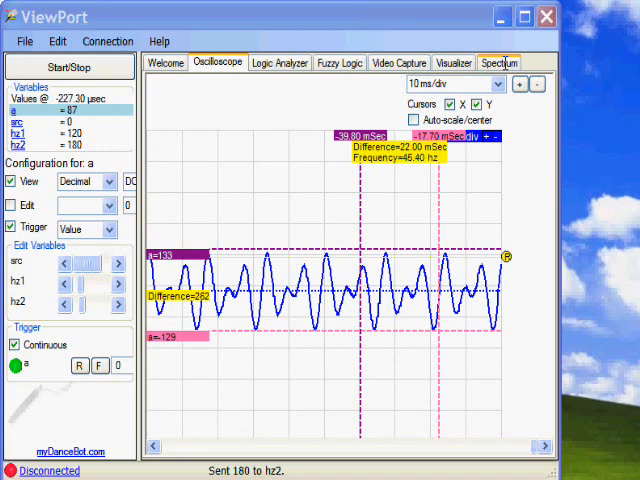
Switch to the newly installed Spectrum analyzer view.
click(108, 40)
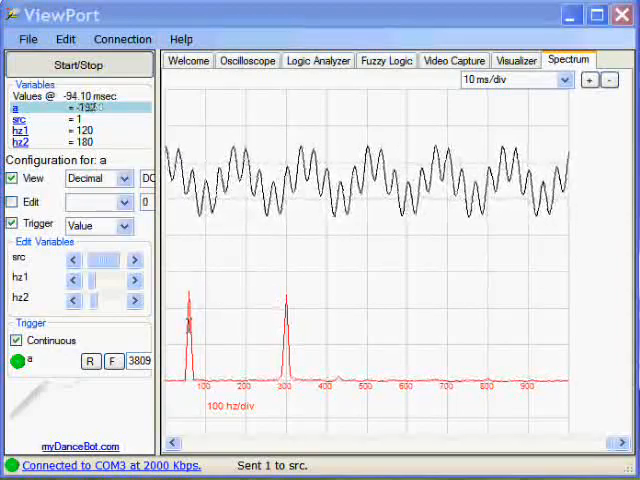
Change the spectrum source variable to 2 to analyze the second signal.
click(132, 260)
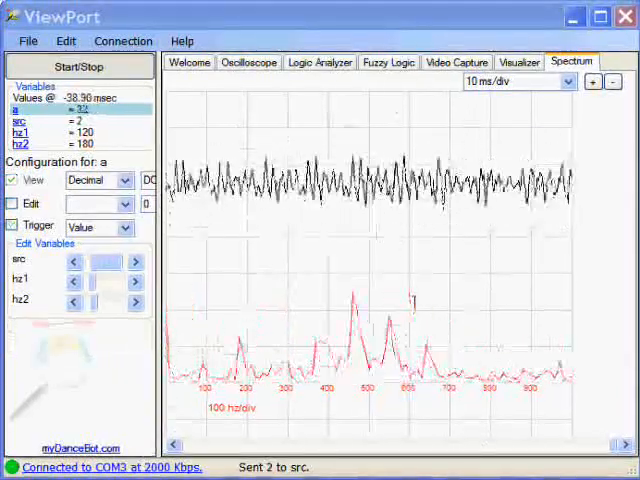